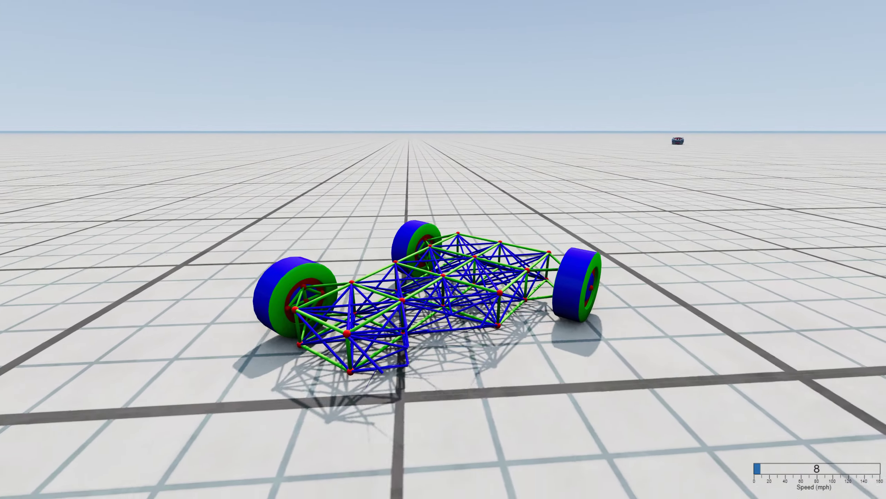
Step: Bring up the Windows task switcher over BeamNG.drive with the test vehicle on the grid
key(alt+tab)
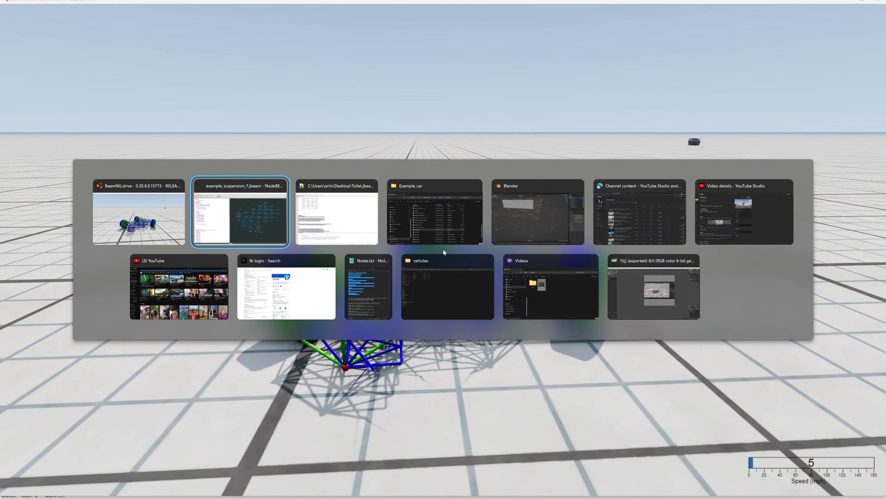
Step: Switch to the example_suspension_F.jbeam window in NodeBEAM Editor
click(240, 212)
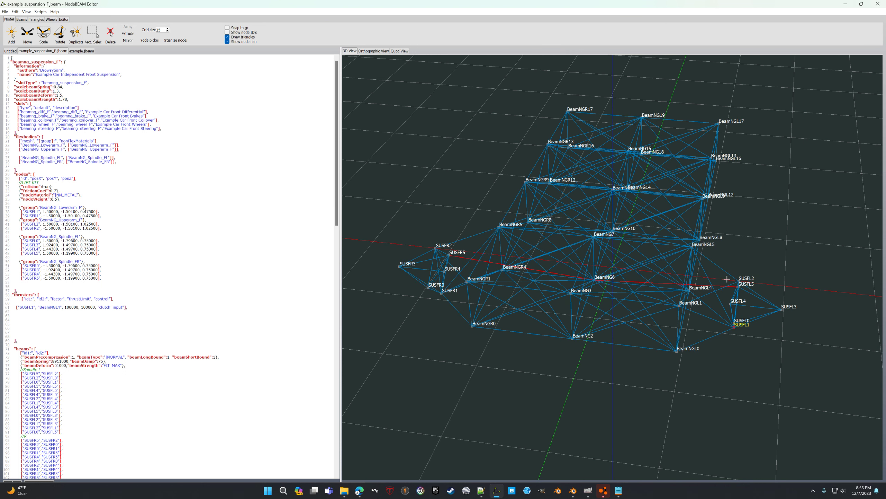
mouse_move(722, 285)
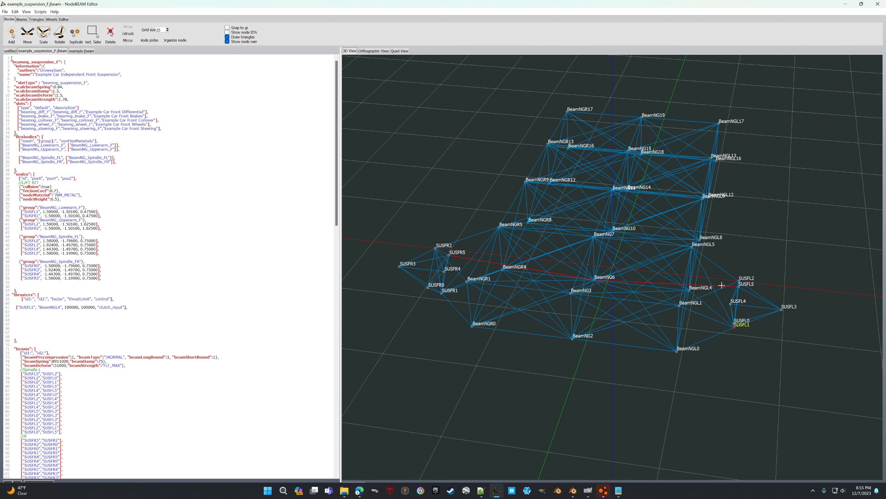
mouse_move(366, 227)
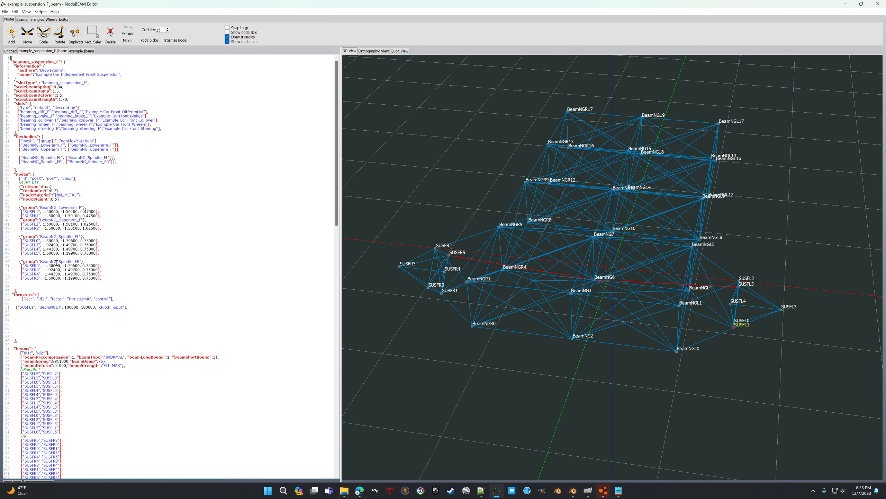
Step: Review the body-to-spindle beams, marking the Holds_Wheel breakGroup name and the line that clears it
scroll(down, 3)
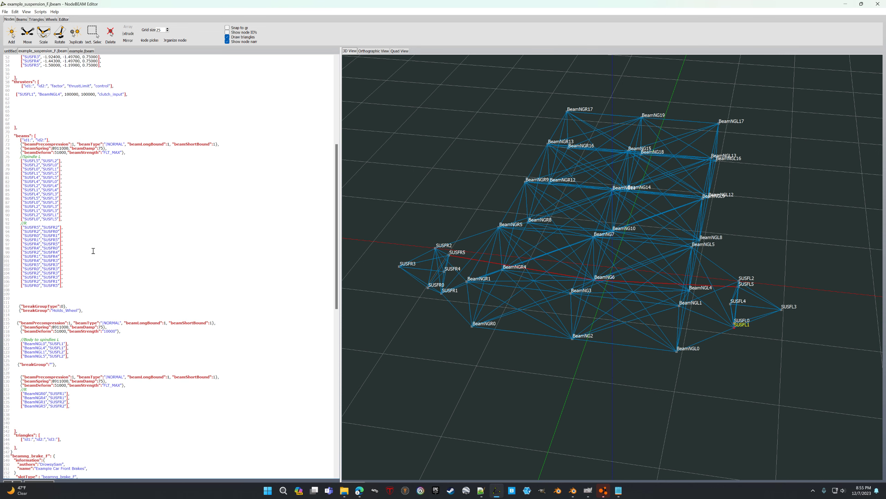
scroll(down, 3)
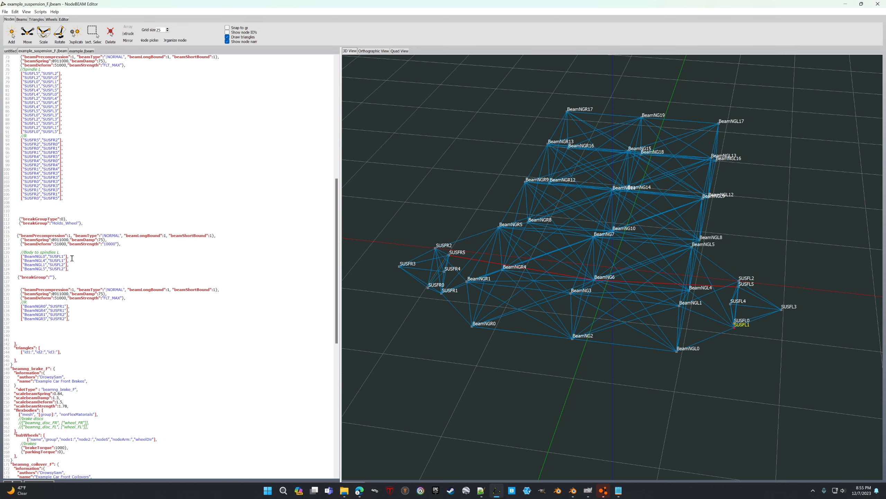
mouse_move(78, 227)
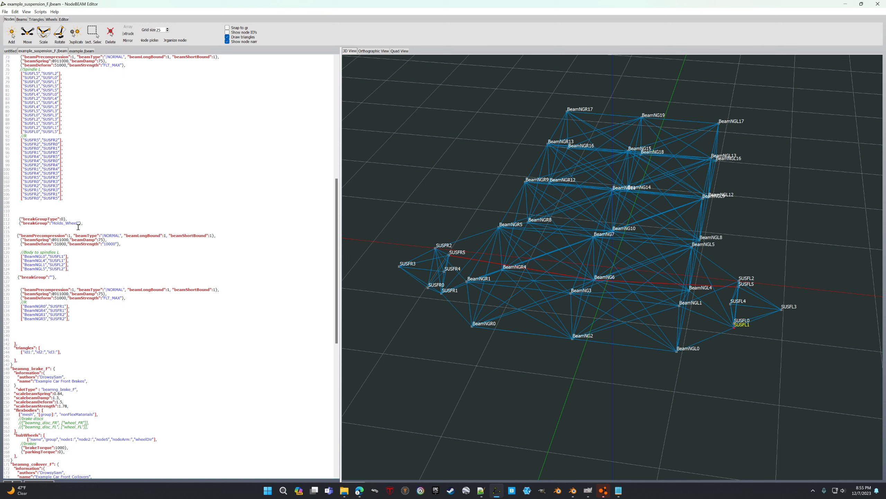
drag(20, 219, 84, 223)
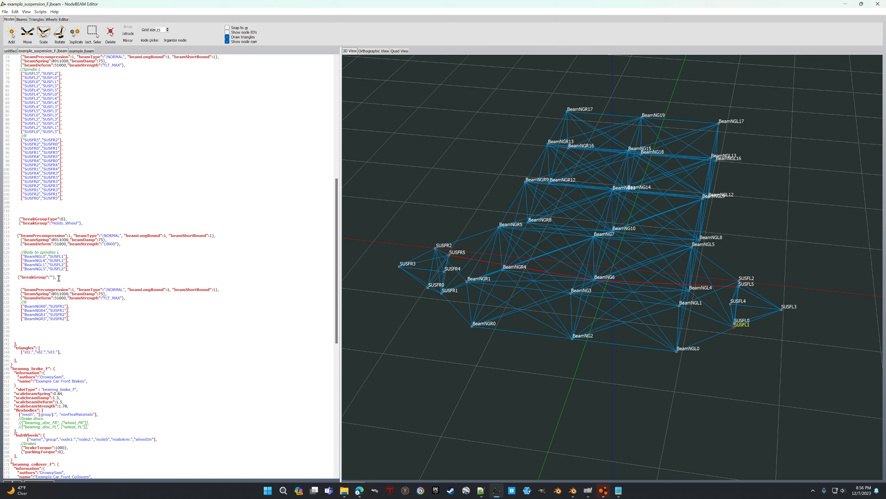
click(262, 343)
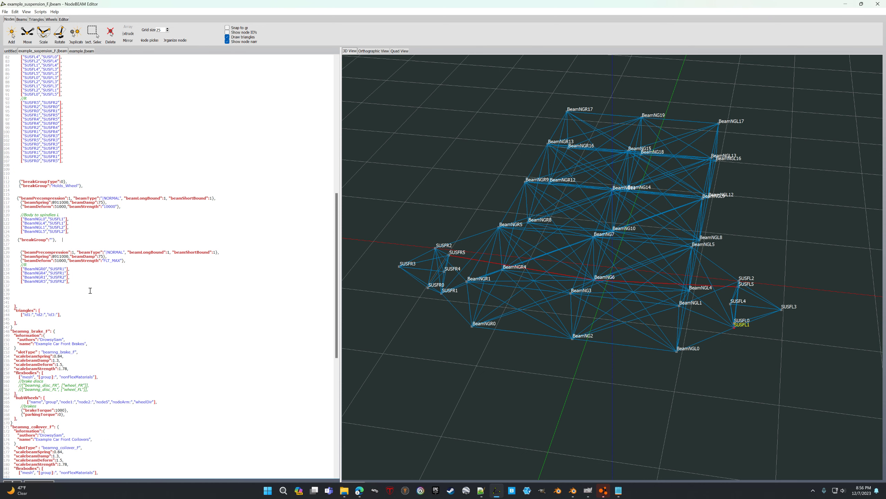
scroll(down, 3)
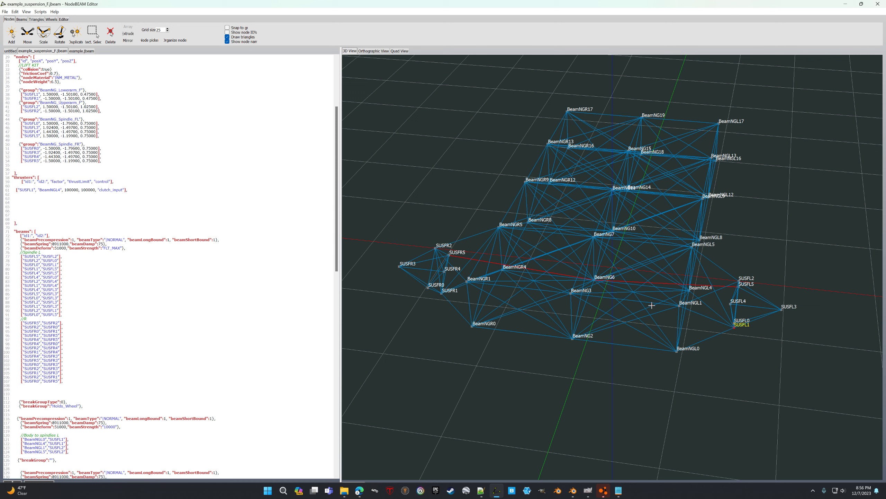
mouse_move(687, 291)
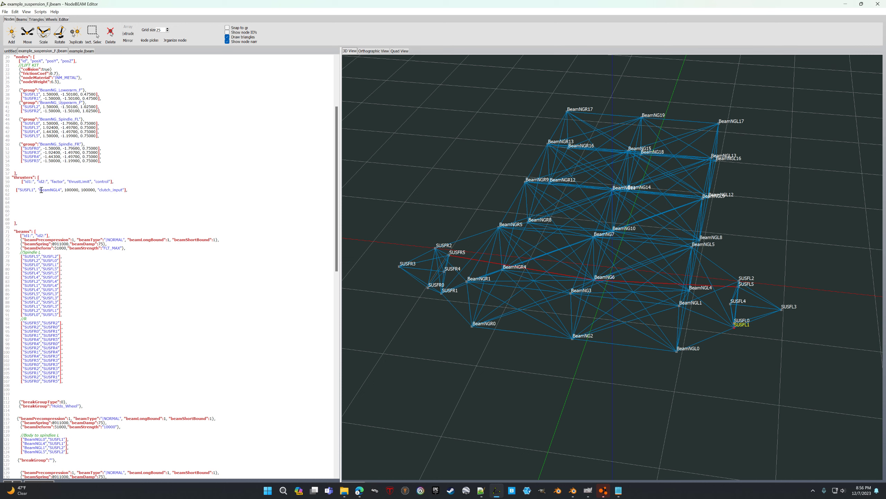
Step: Select the BeamNGL4 node in the clutch_input thruster entry from SUSFL1 and compare it in the 3D view
double_click(48, 189)
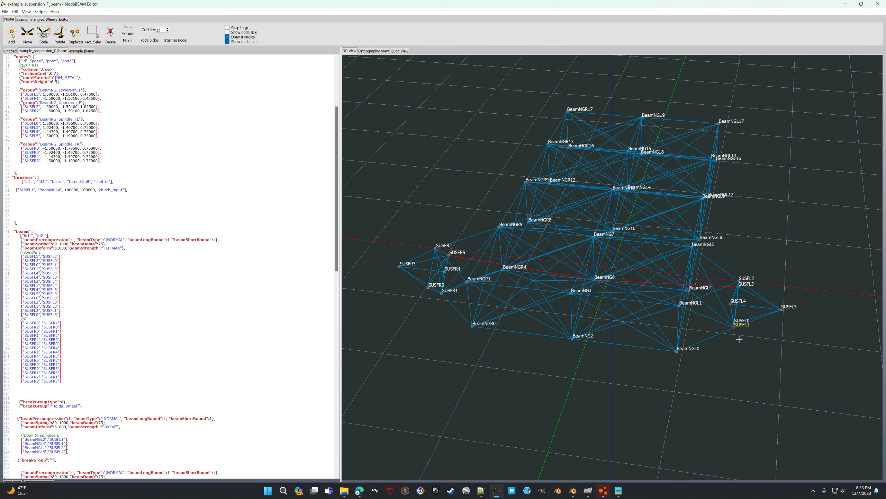
mouse_move(730, 327)
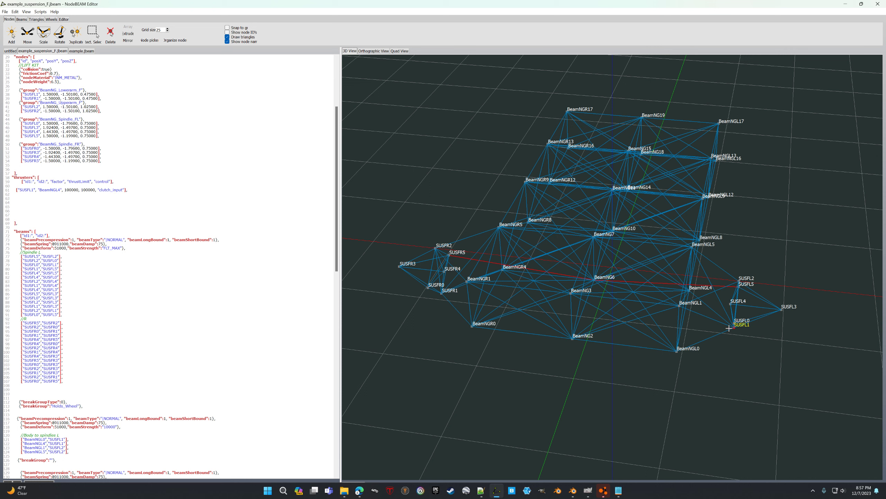
mouse_move(392, 259)
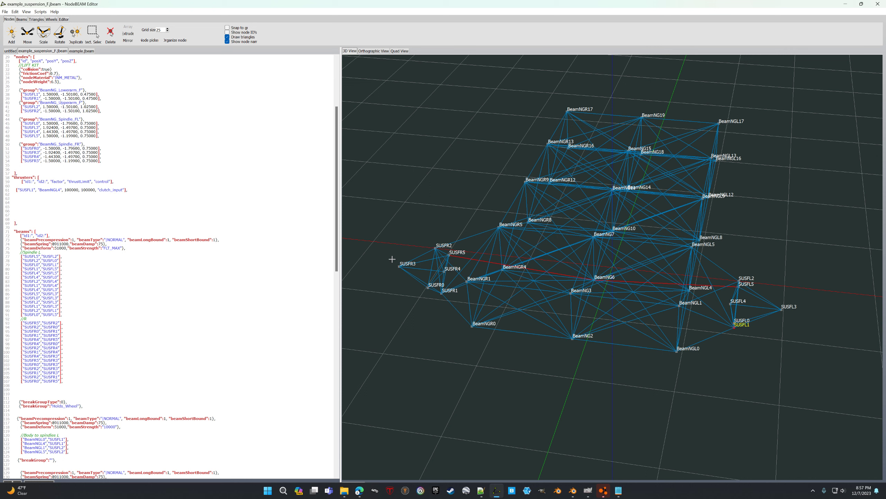
mouse_move(721, 273)
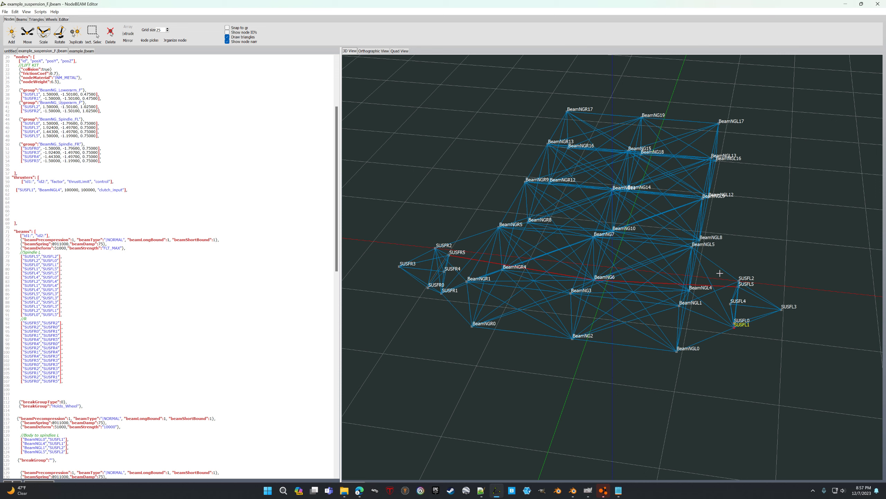